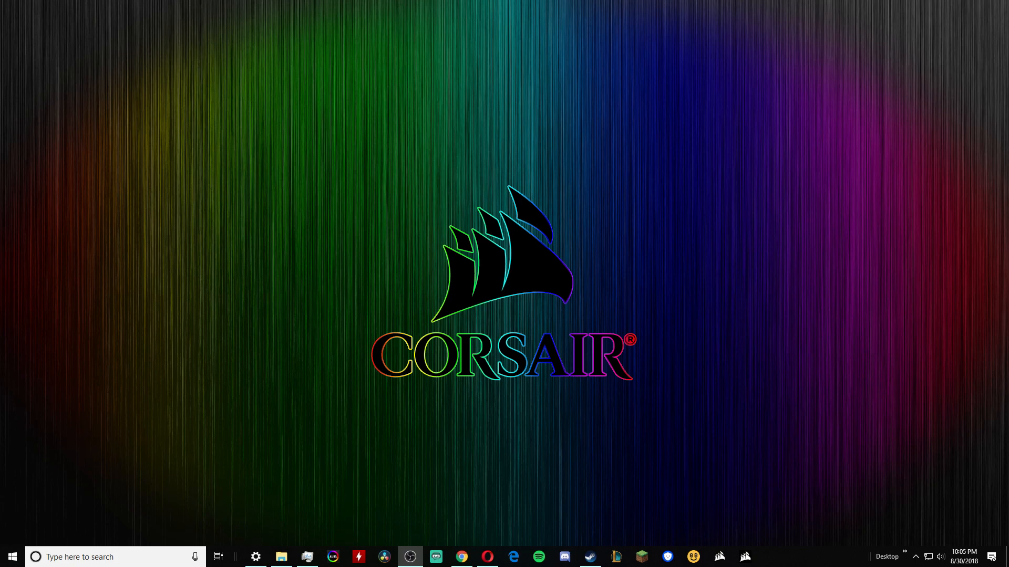
{"action": "mouse_move", "coordinate": [778, 264]}
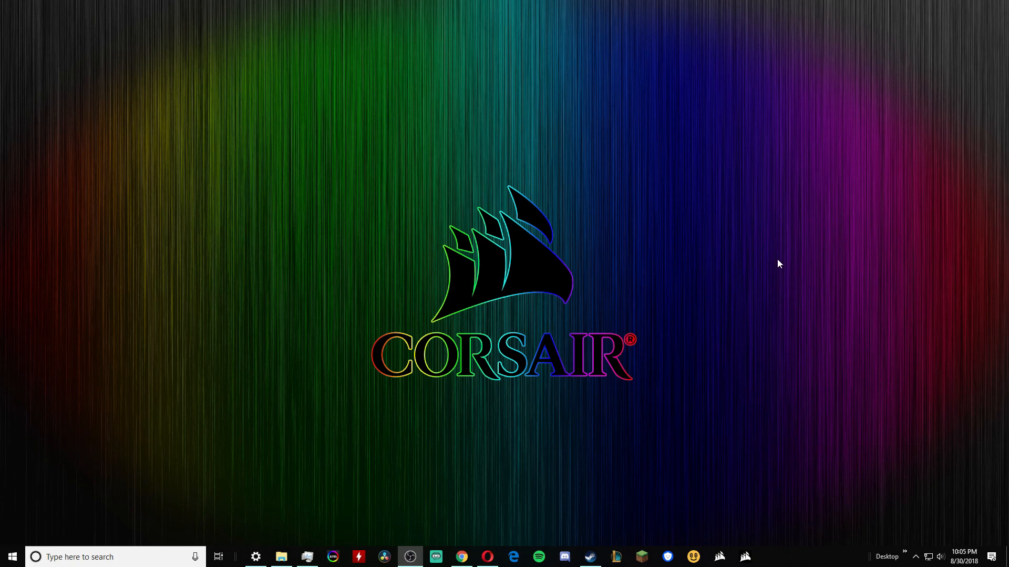
{"action": "mouse_move", "coordinate": [251, 526]}
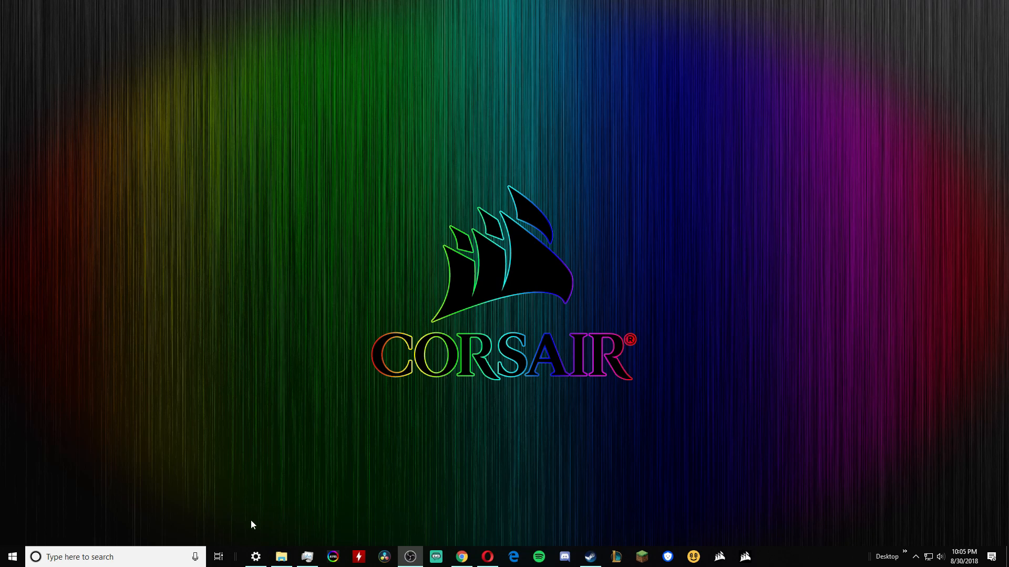
Step: Open the Local Disk (C:) root and select the Program Files folder
{"action": "left_click", "coordinate": [280, 557]}
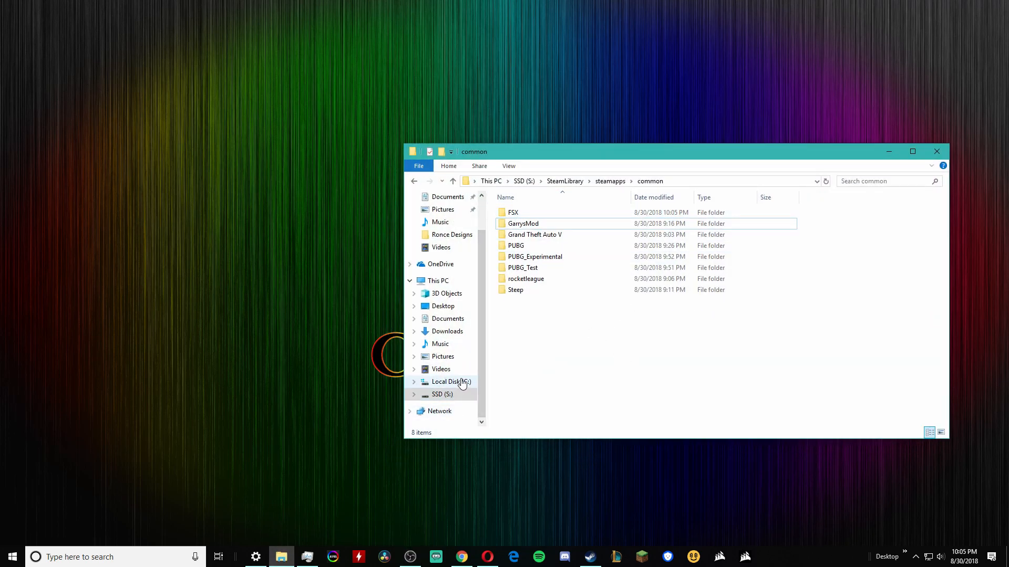
{"action": "left_click", "coordinate": [448, 381]}
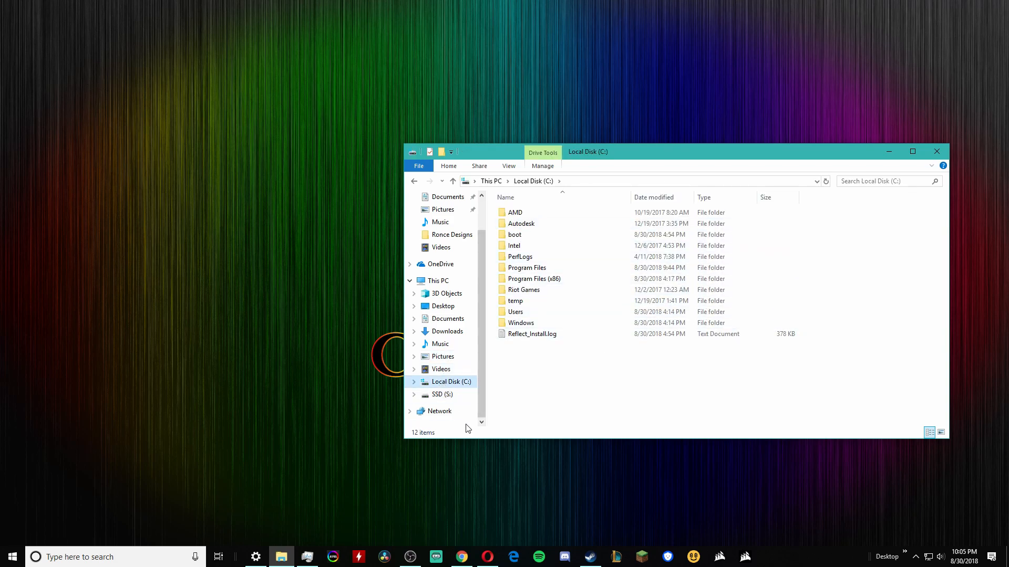
{"action": "mouse_move", "coordinate": [494, 397]}
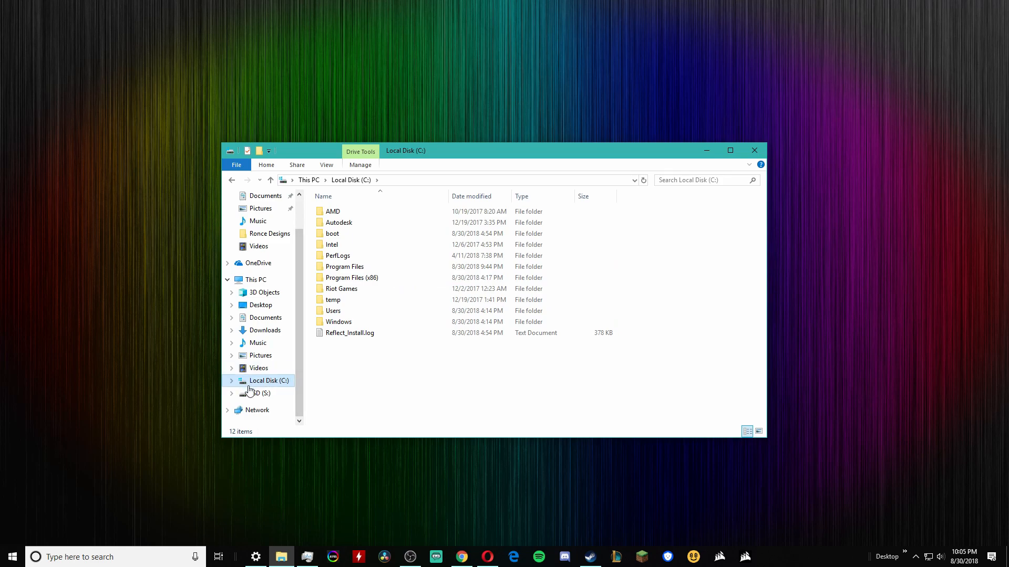
{"action": "left_click", "coordinate": [351, 277]}
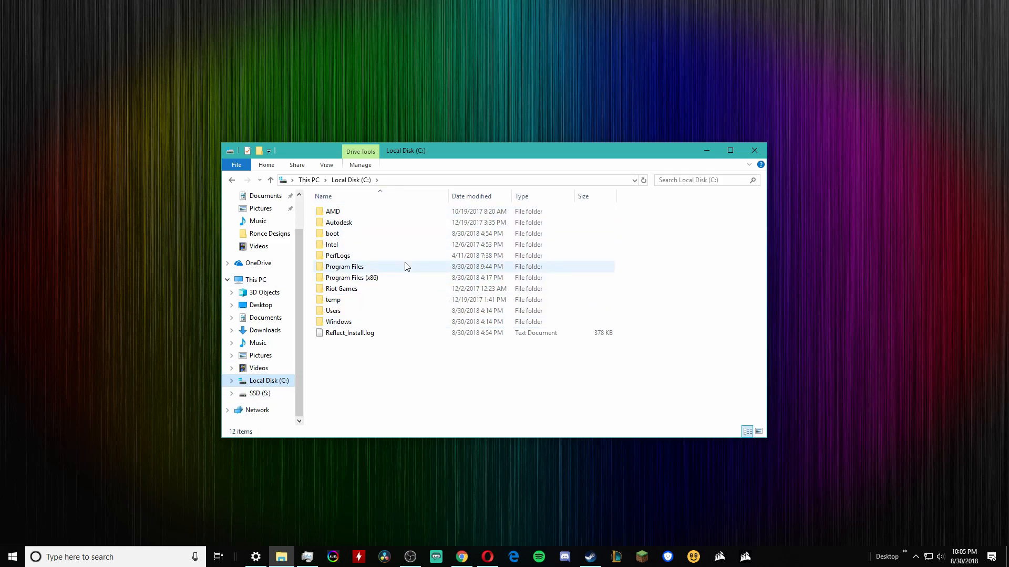
{"action": "mouse_move", "coordinate": [368, 272]}
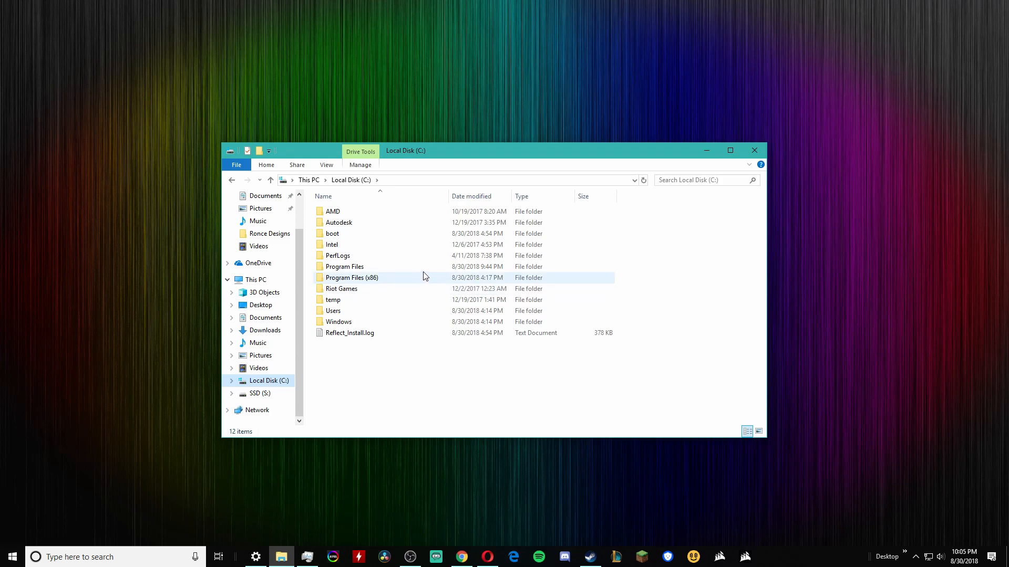
{"action": "mouse_move", "coordinate": [400, 266]}
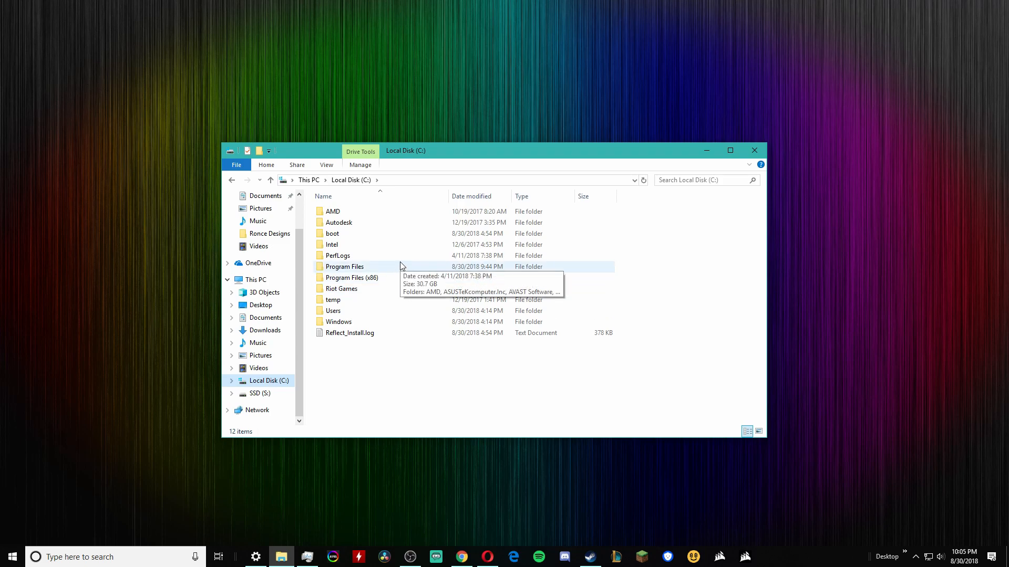
{"action": "mouse_move", "coordinate": [380, 272]}
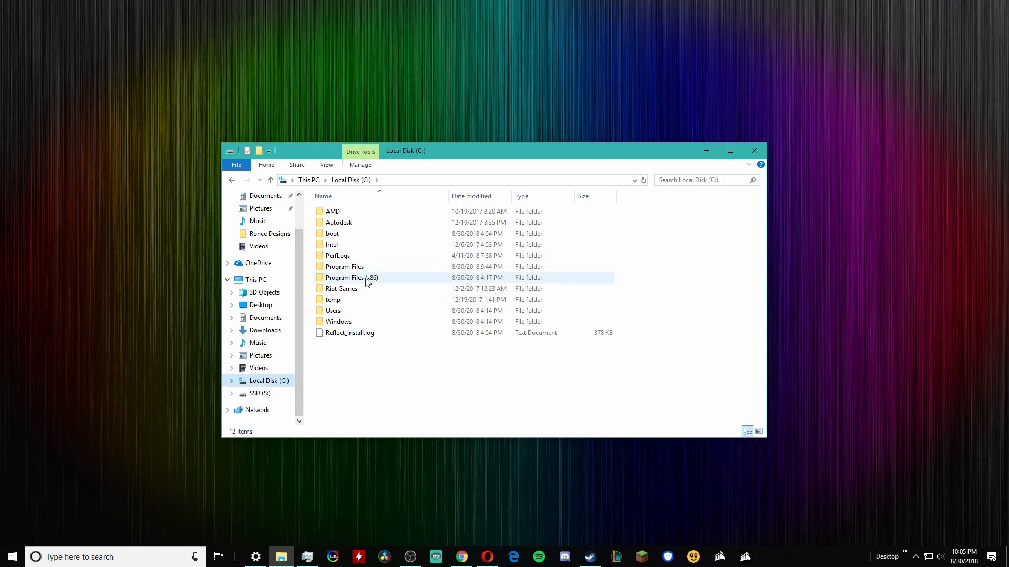
{"action": "mouse_move", "coordinate": [344, 266]}
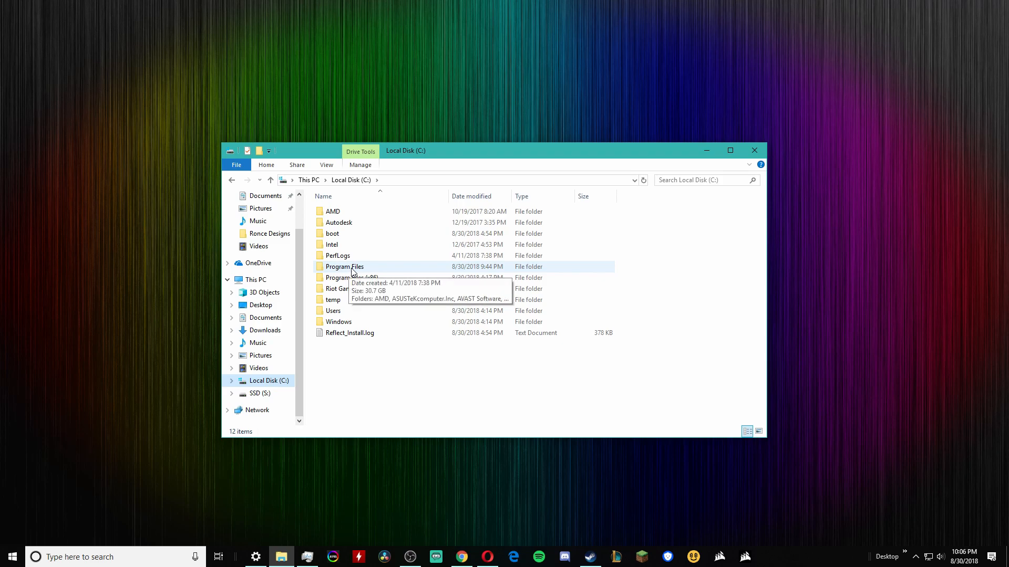
{"action": "mouse_move", "coordinate": [351, 277]}
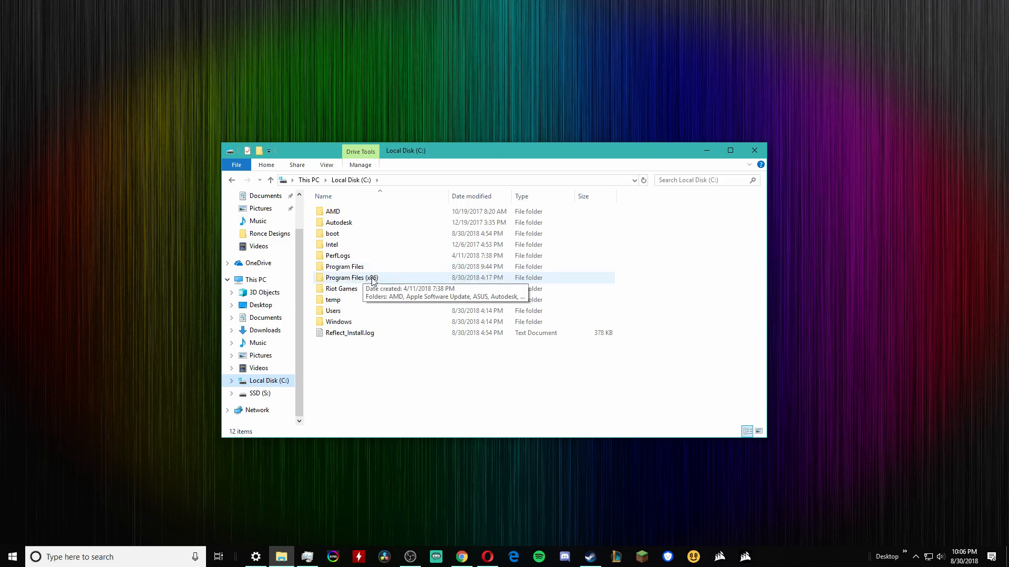
{"action": "mouse_move", "coordinate": [388, 284]}
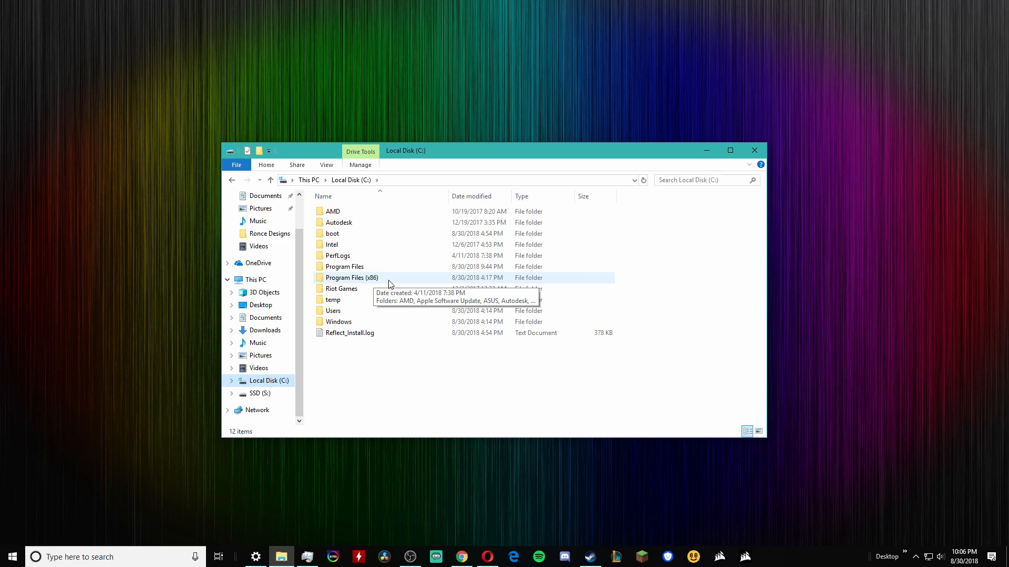
{"action": "mouse_move", "coordinate": [380, 283]}
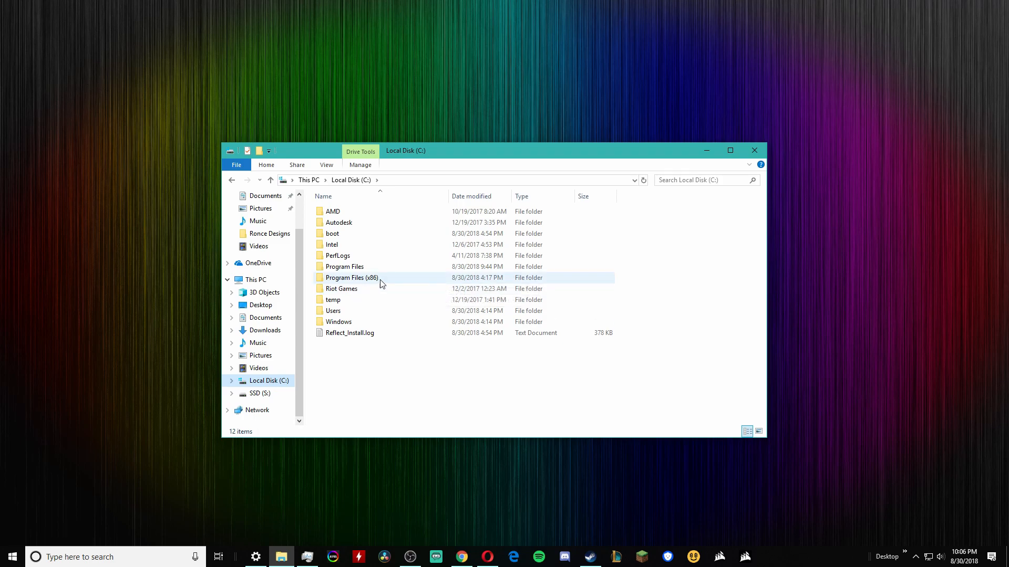
{"action": "mouse_move", "coordinate": [351, 278]}
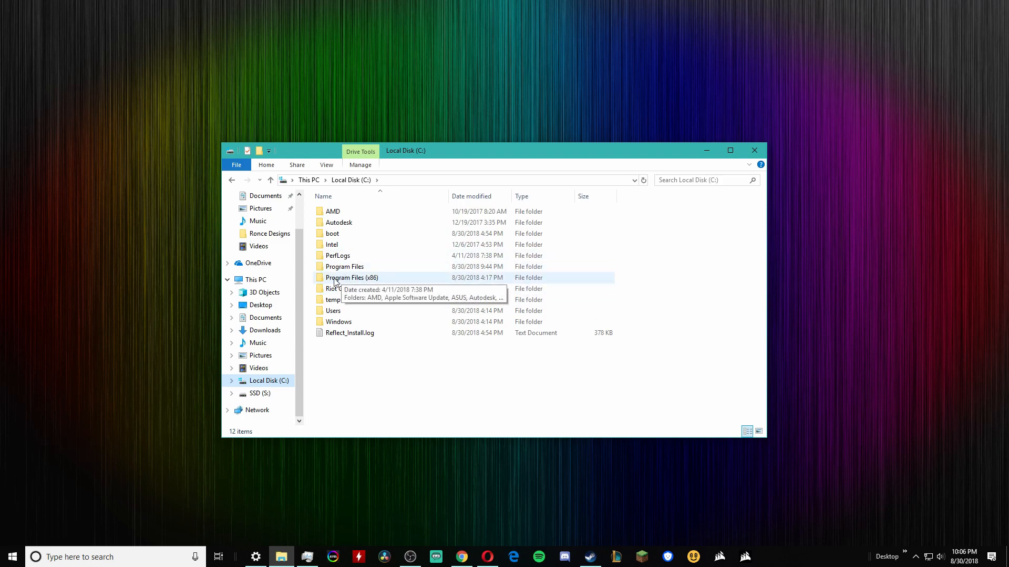
{"action": "mouse_move", "coordinate": [495, 255]}
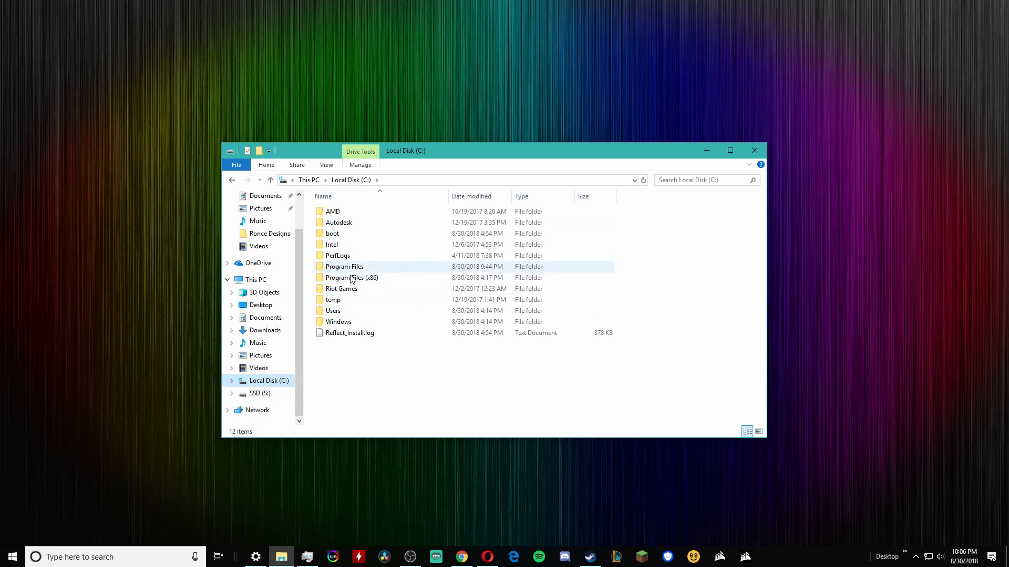
{"action": "mouse_move", "coordinate": [345, 266]}
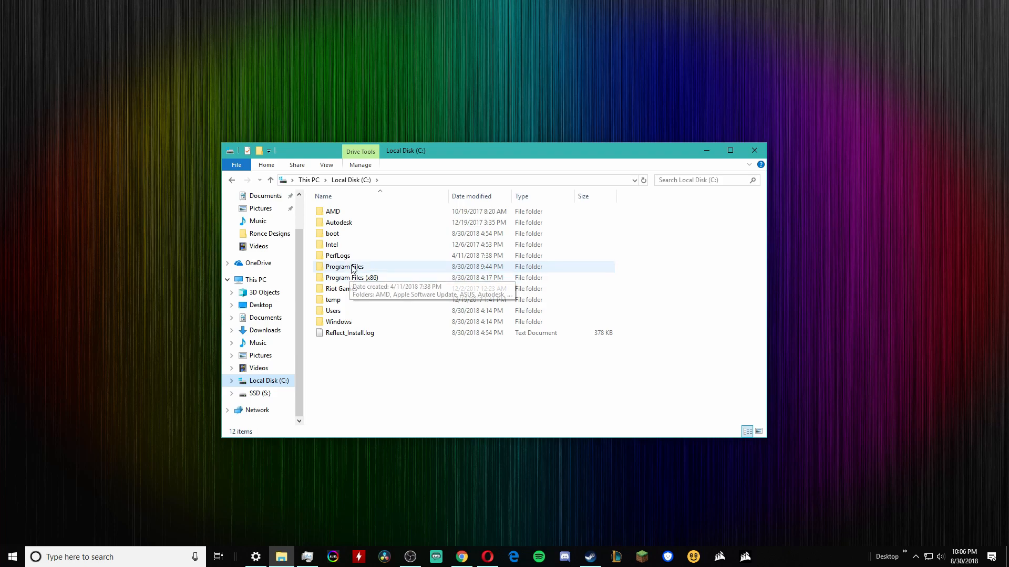
{"action": "left_click", "coordinate": [345, 266]}
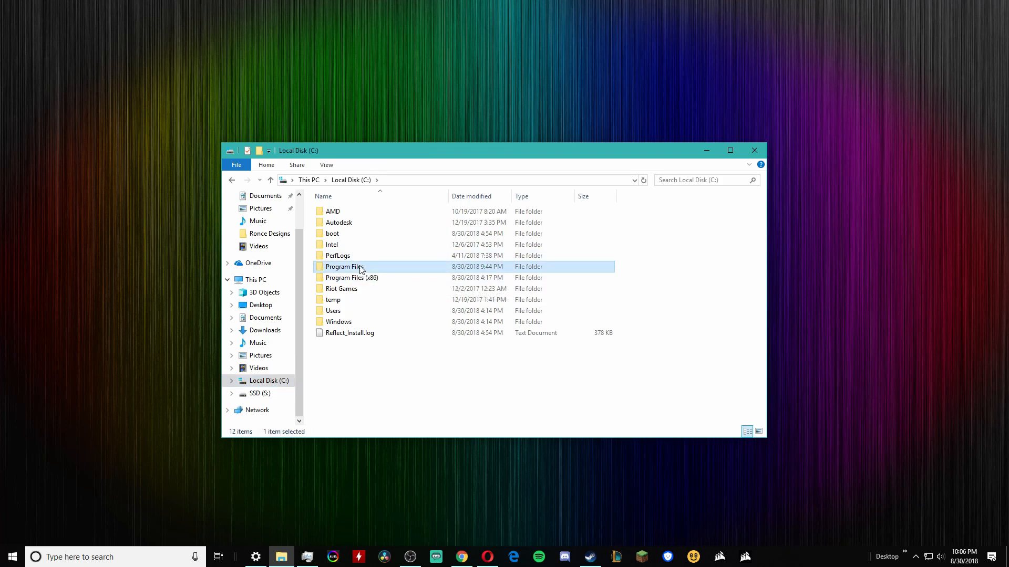
Step: Go into Program Files (x86)\Google and copy the Chrome folder onto SSD (S:)
{"action": "double_click", "coordinate": [345, 266]}
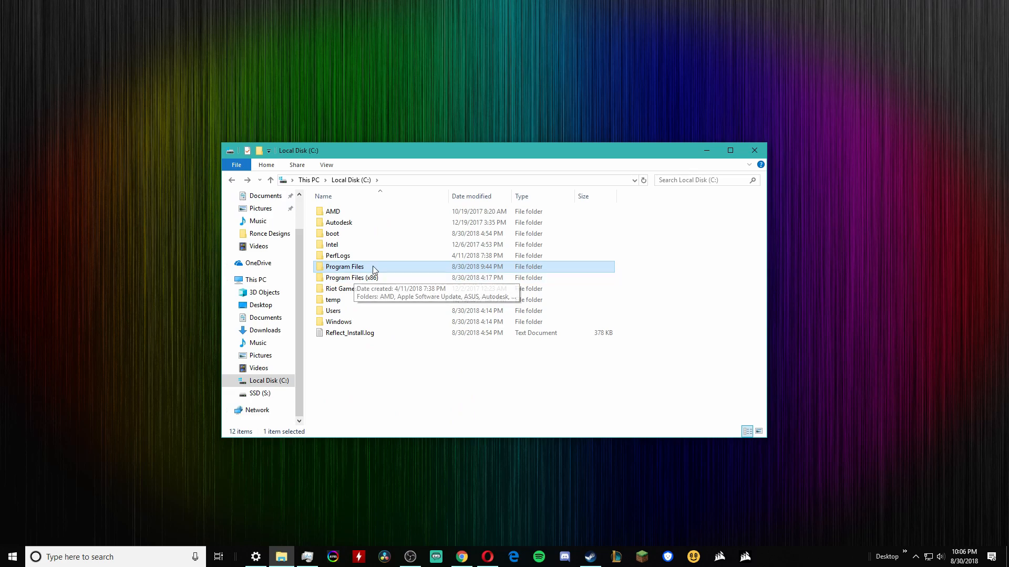
{"action": "double_click", "coordinate": [352, 278]}
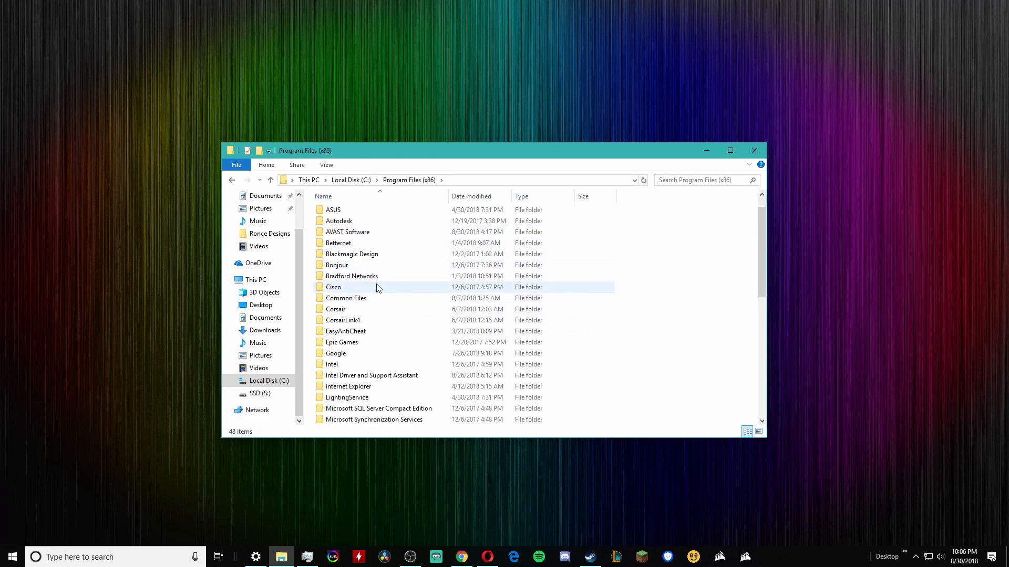
{"action": "scroll", "scroll_direction": "down", "scroll_amount": 3}
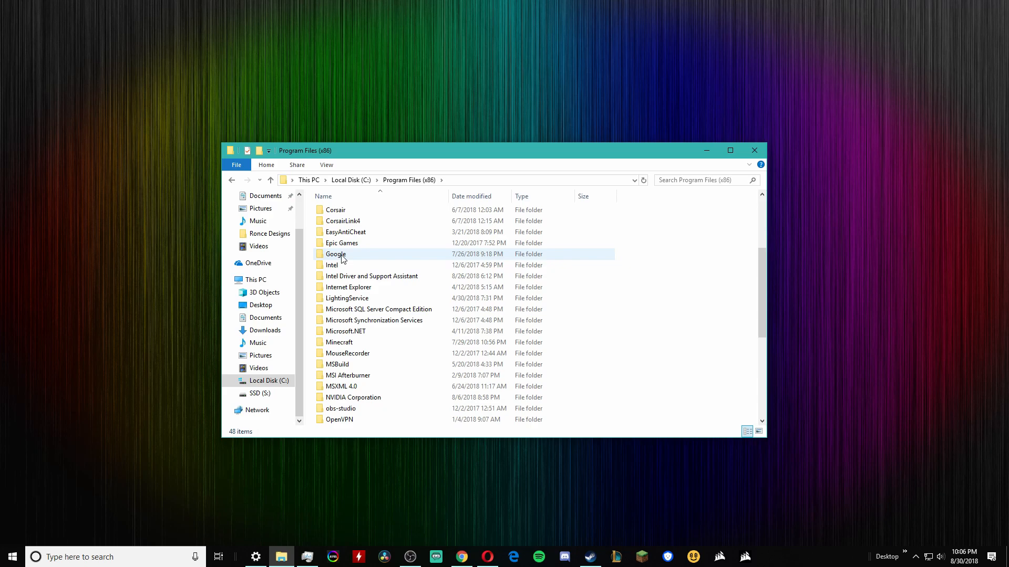
{"action": "double_click", "coordinate": [335, 254]}
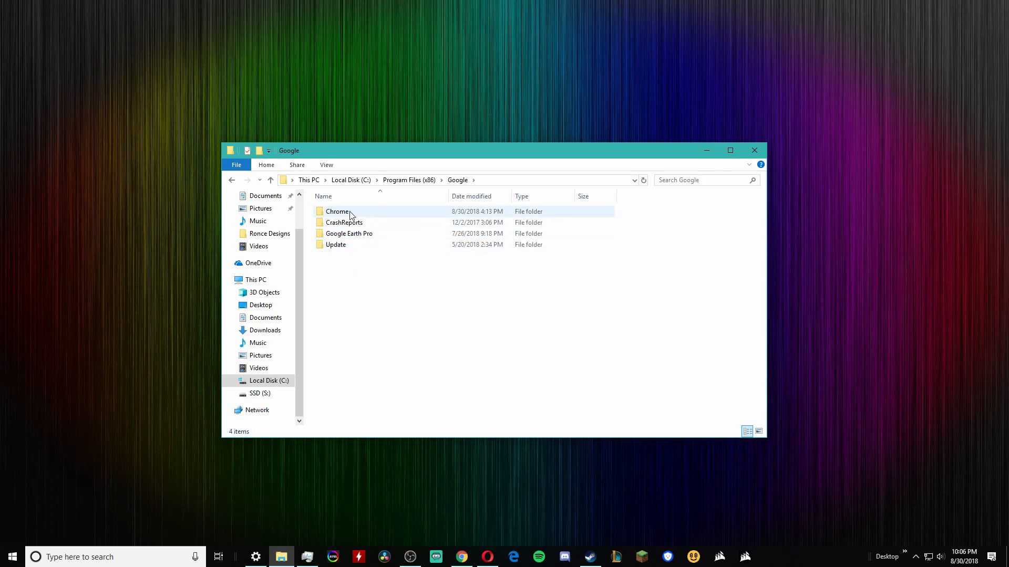
{"action": "mouse_move", "coordinate": [360, 218]}
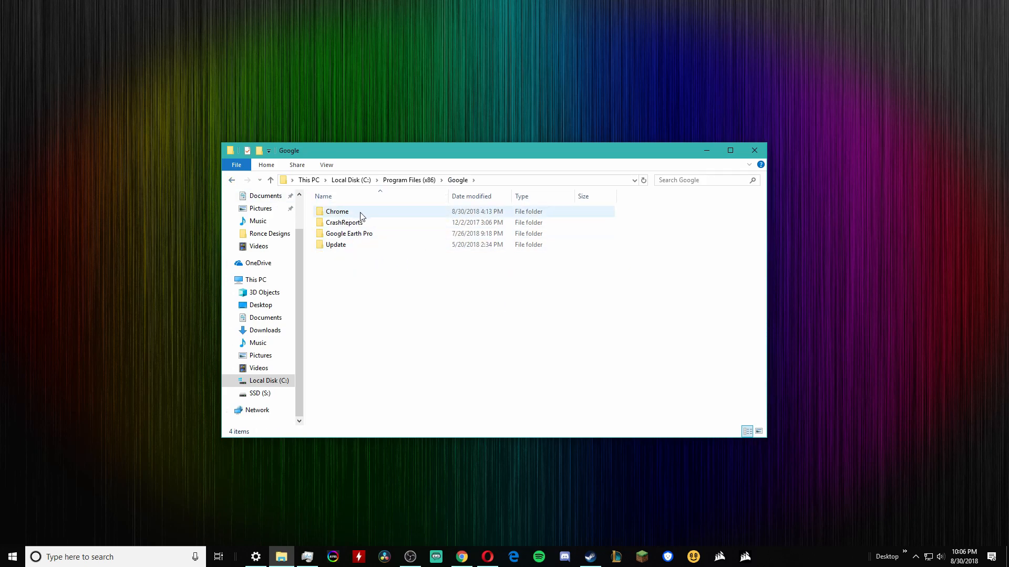
{"action": "left_click_drag", "start_coordinate": [337, 211], "coordinate": [377, 257]}
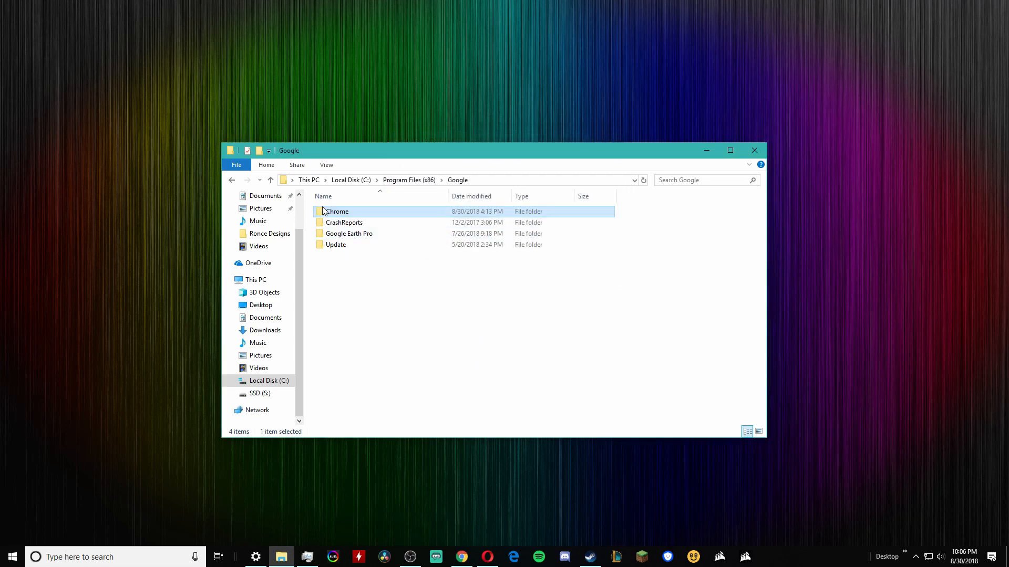
{"action": "right_click", "coordinate": [336, 211]}
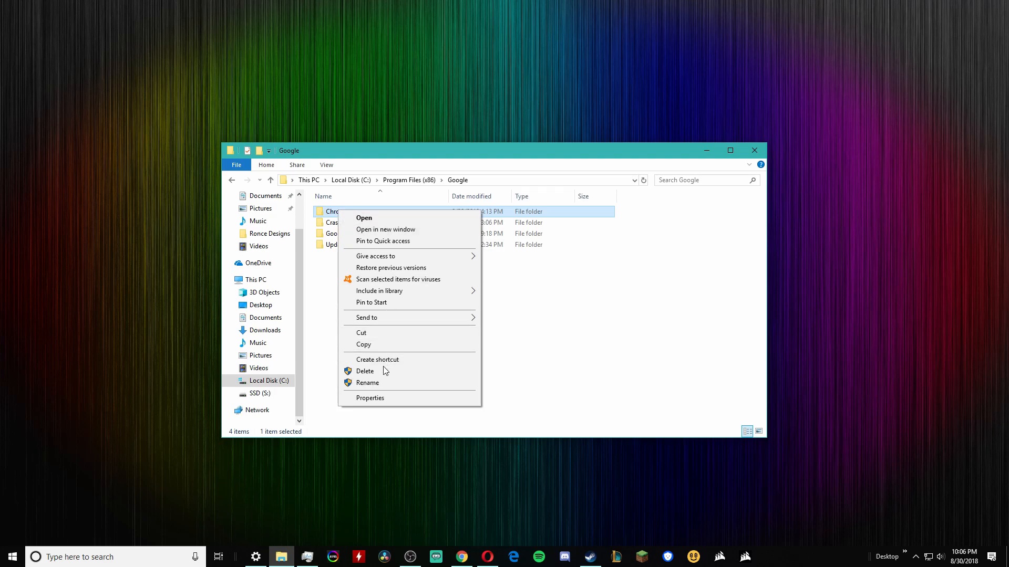
{"action": "left_click", "coordinate": [364, 371]}
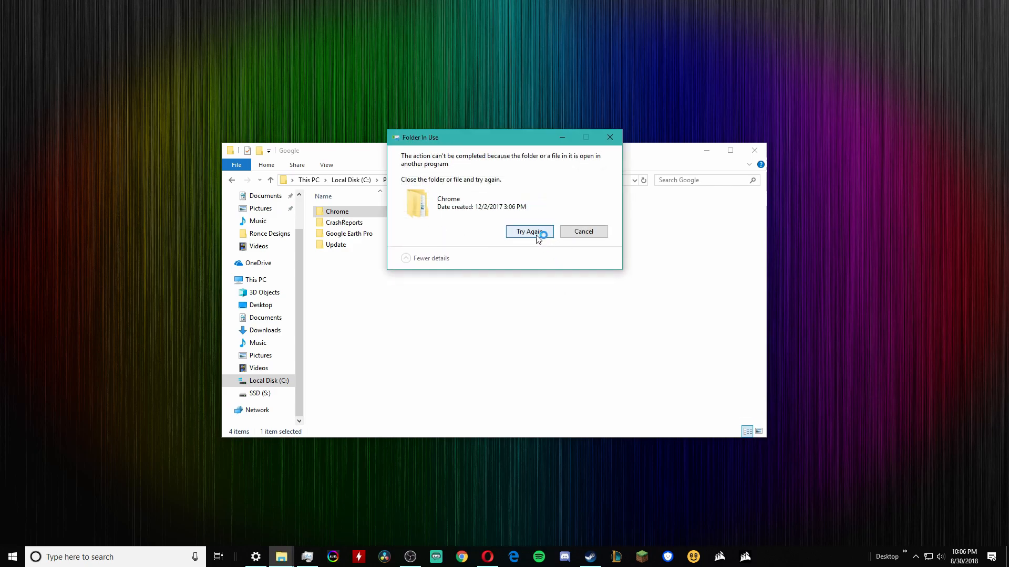
{"action": "left_click", "coordinate": [529, 231]}
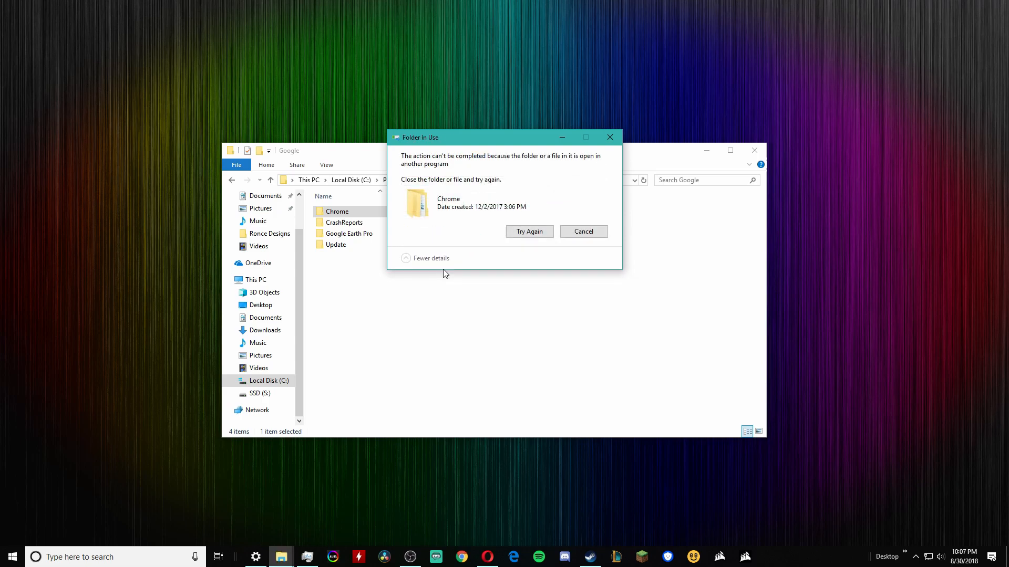
{"action": "left_click", "coordinate": [582, 231]}
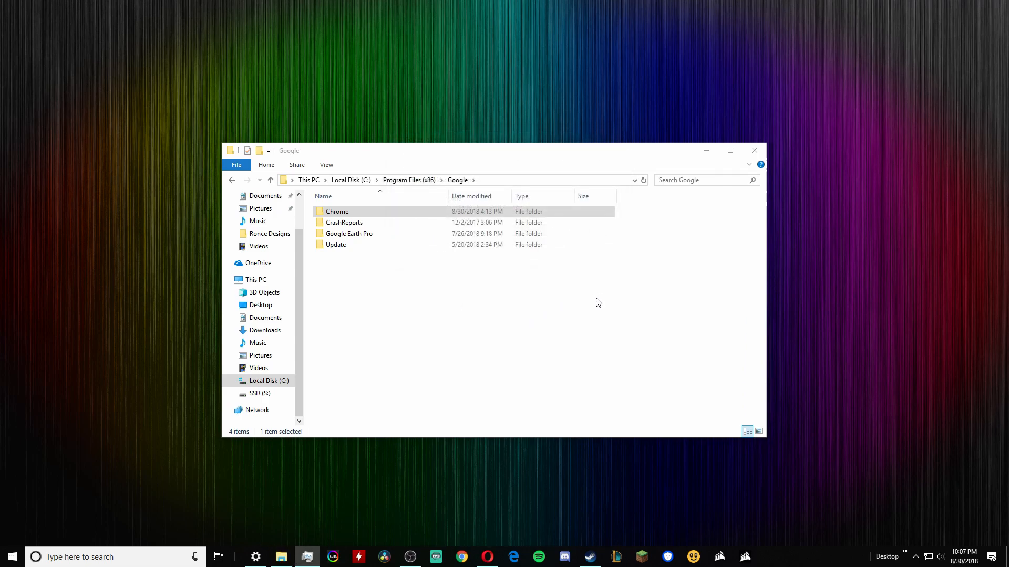
Step: Delete the original Chrome folder from the Google folder
{"action": "right_click", "coordinate": [338, 212]}
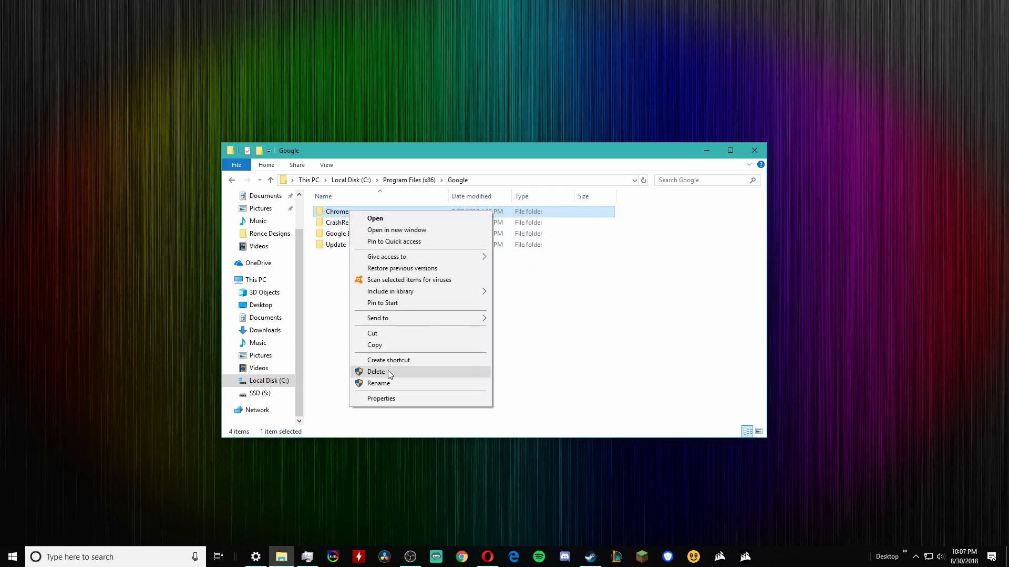
{"action": "left_click", "coordinate": [376, 372]}
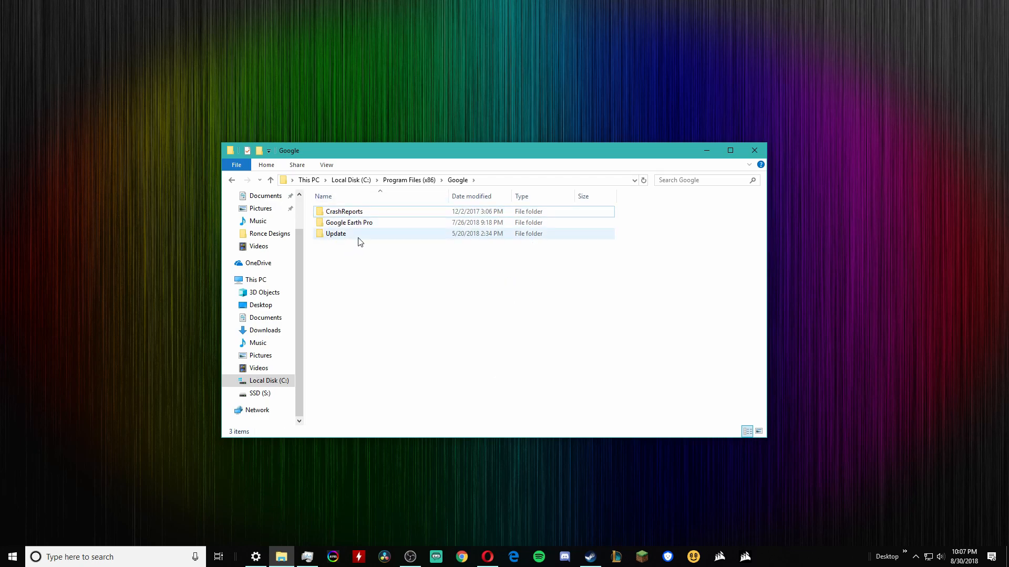
{"action": "mouse_move", "coordinate": [366, 534]}
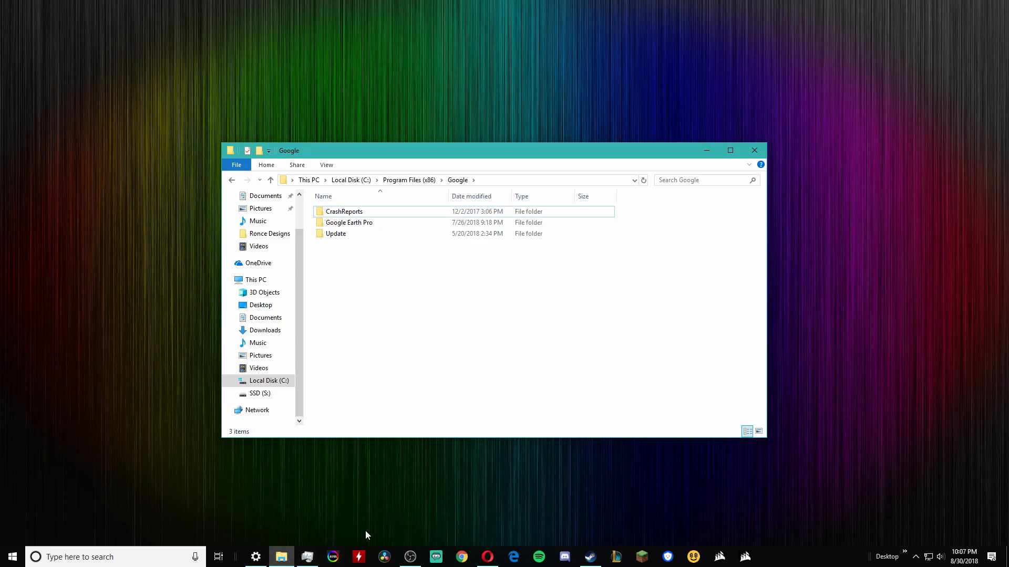
{"action": "mouse_move", "coordinate": [351, 207]}
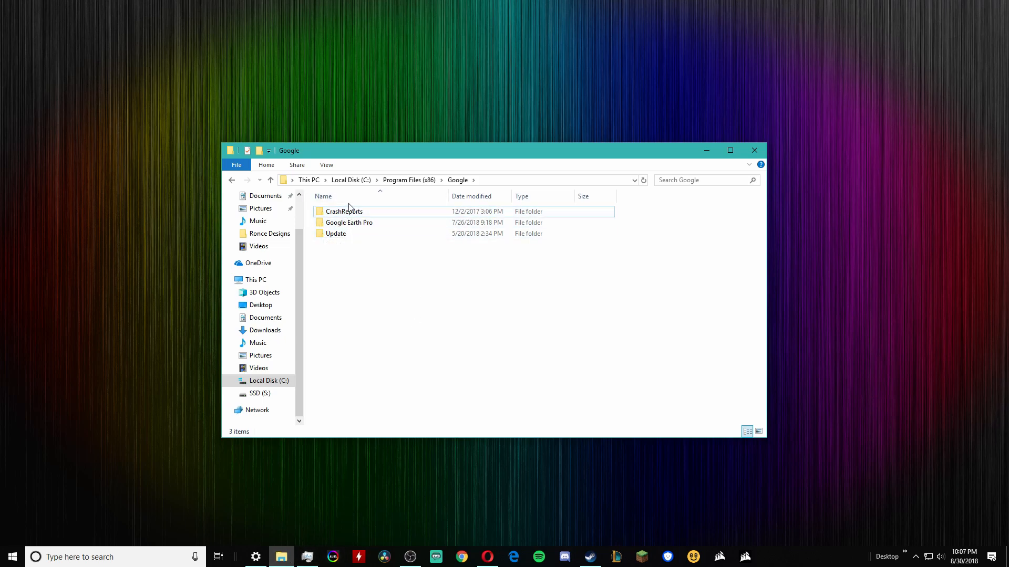
{"action": "mouse_move", "coordinate": [360, 275]}
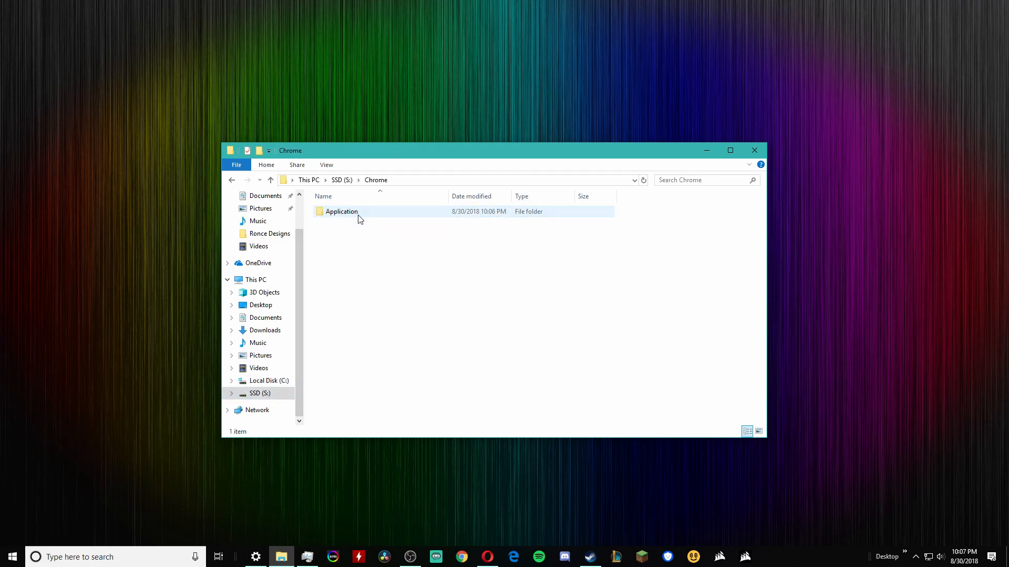
Step: Run chrome.exe from the copied Chrome Application folder on SSD (S:)
{"action": "double_click", "coordinate": [341, 211]}
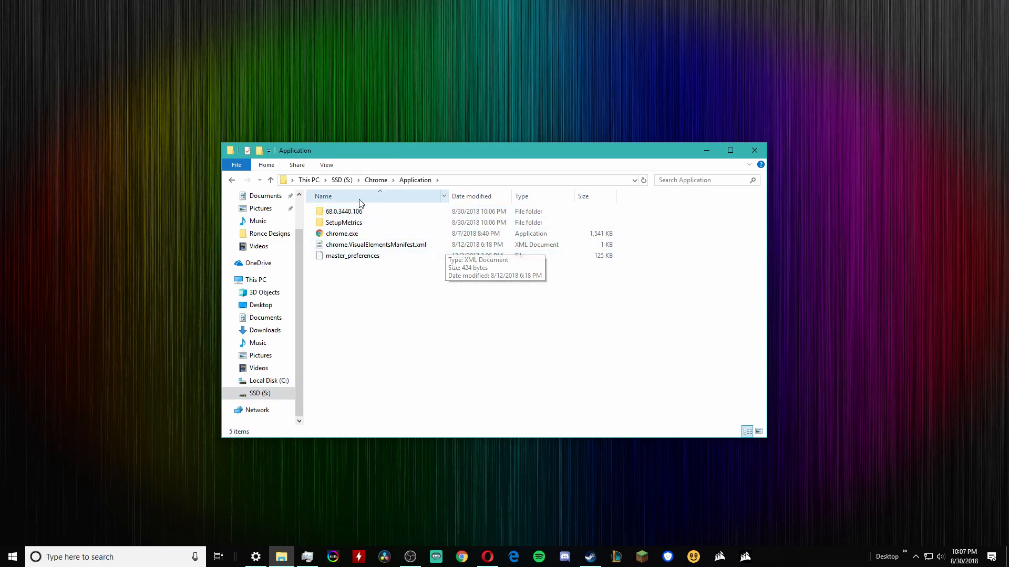
{"action": "mouse_move", "coordinate": [269, 233]}
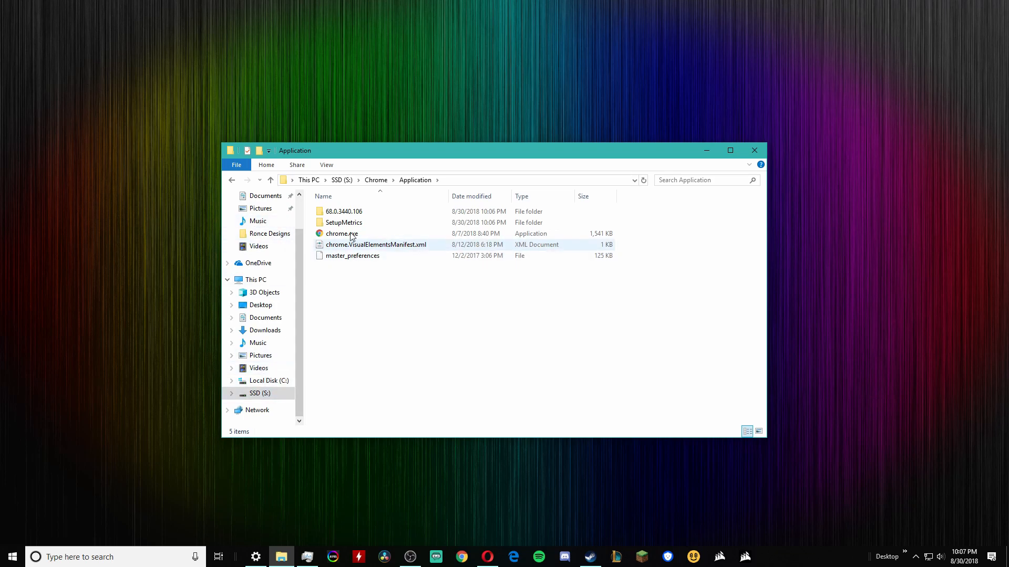
{"action": "mouse_move", "coordinate": [340, 234]}
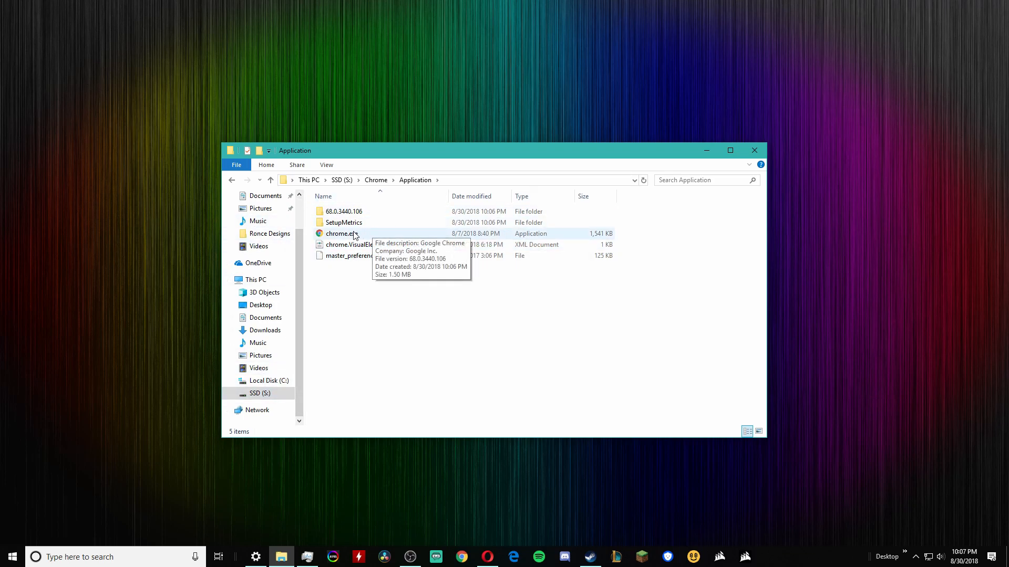
{"action": "left_click", "coordinate": [339, 234]}
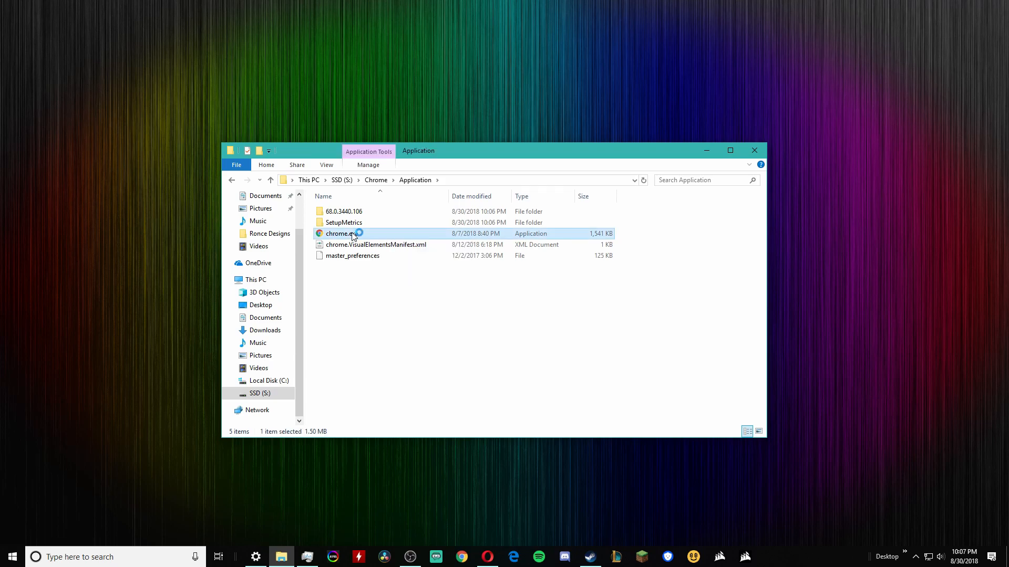
{"action": "double_click", "coordinate": [340, 233]}
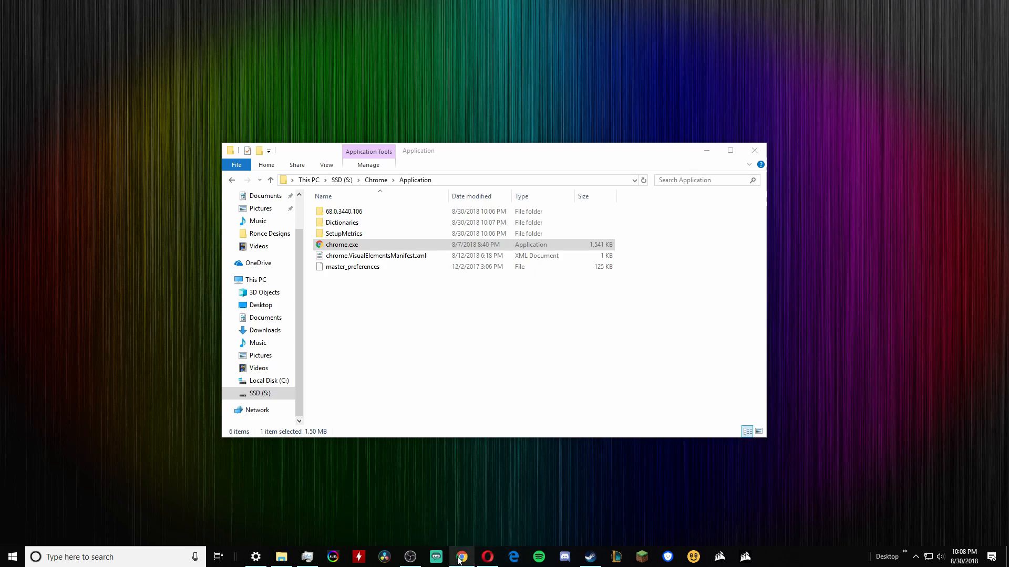
{"action": "mouse_move", "coordinate": [462, 557]}
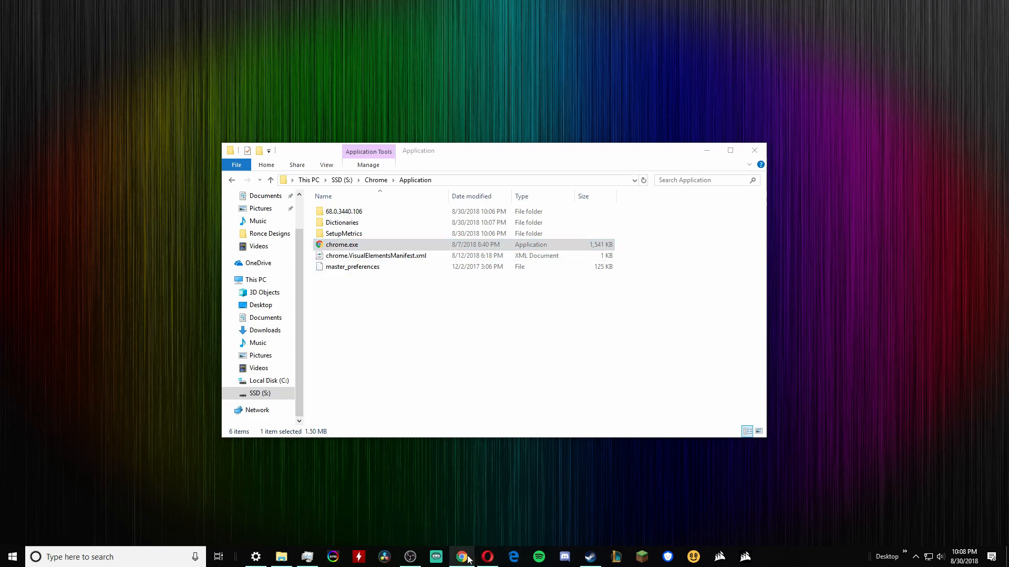
{"action": "right_click", "coordinate": [460, 557]}
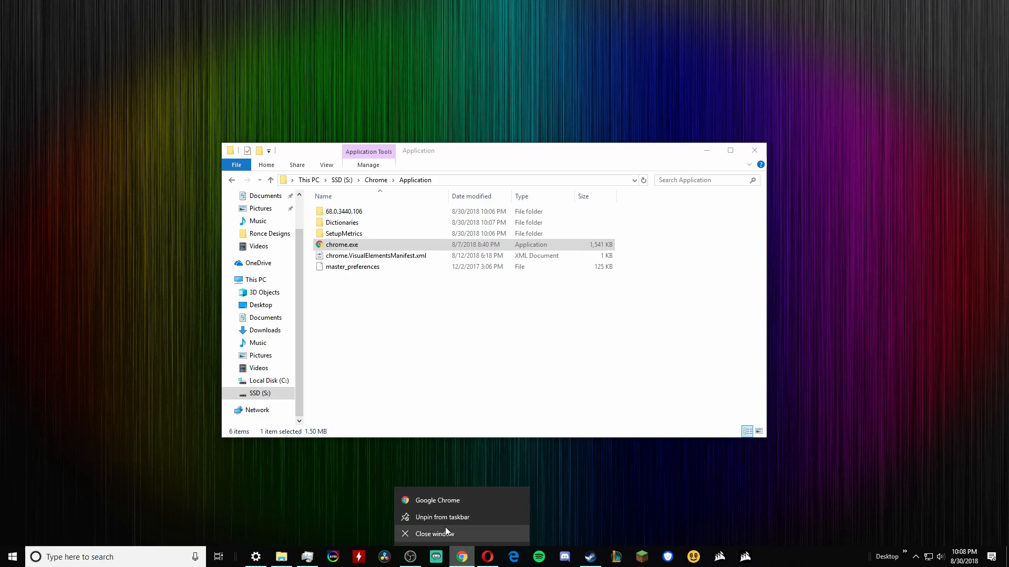
{"action": "left_click", "coordinate": [437, 500]}
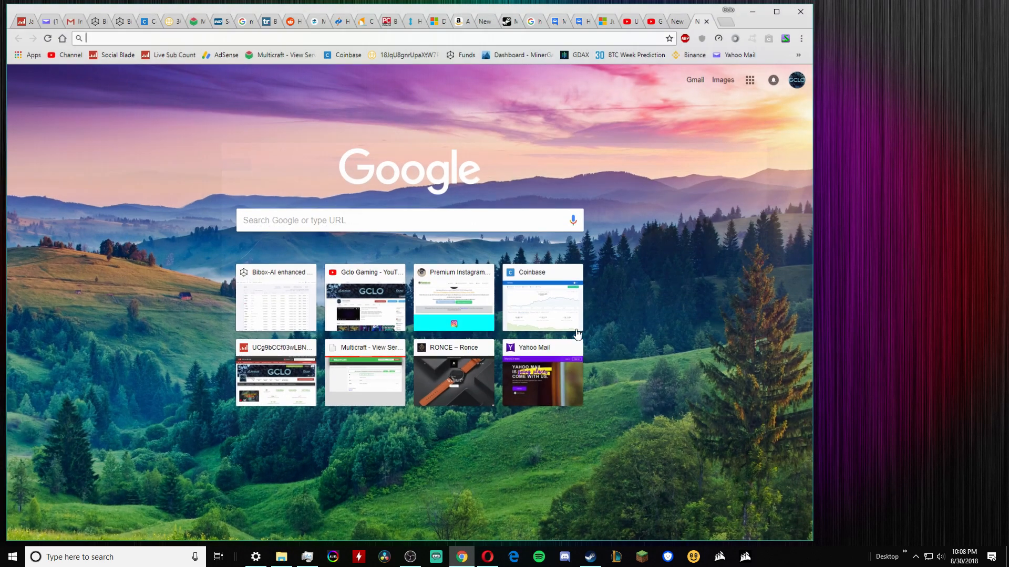
{"action": "left_click", "coordinate": [281, 557]}
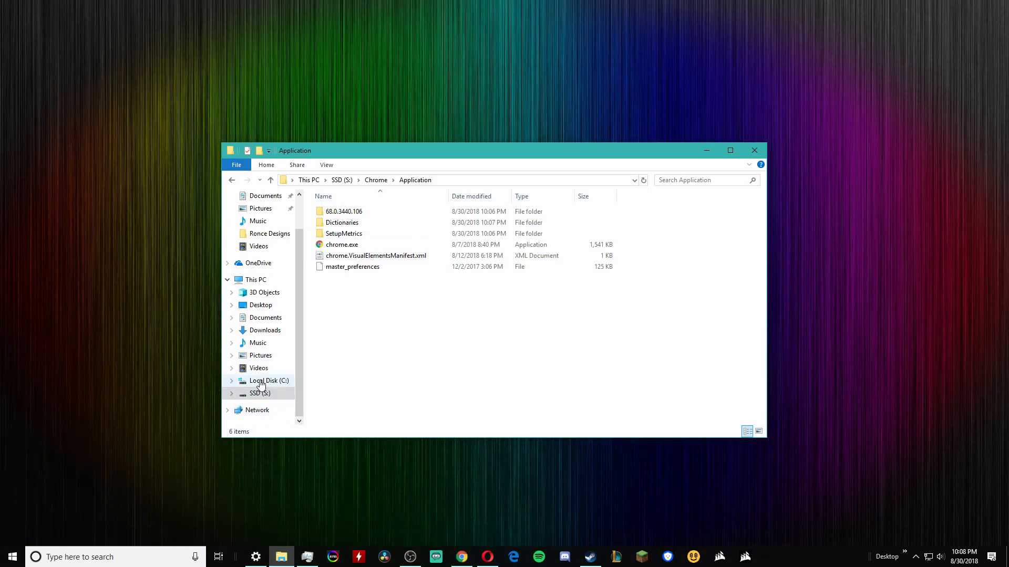
Step: Return to the Local Disk (C:) root listing
{"action": "left_click", "coordinate": [269, 380]}
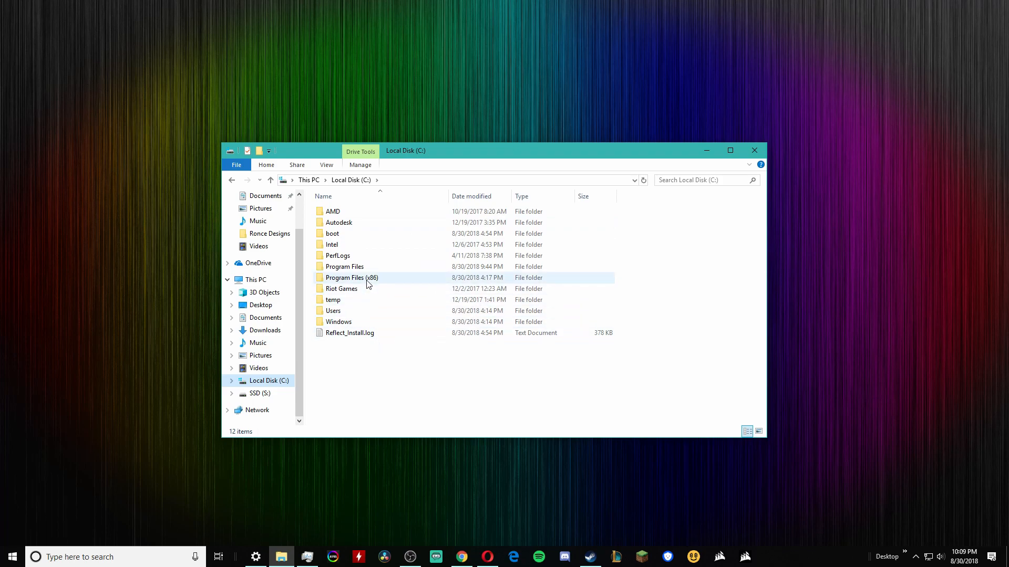
{"action": "mouse_move", "coordinate": [351, 277]}
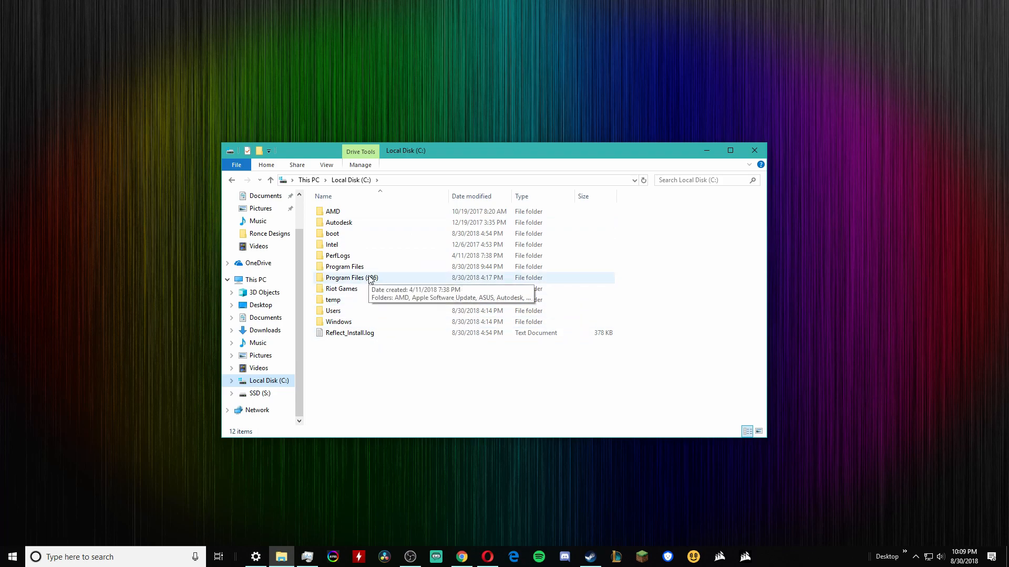